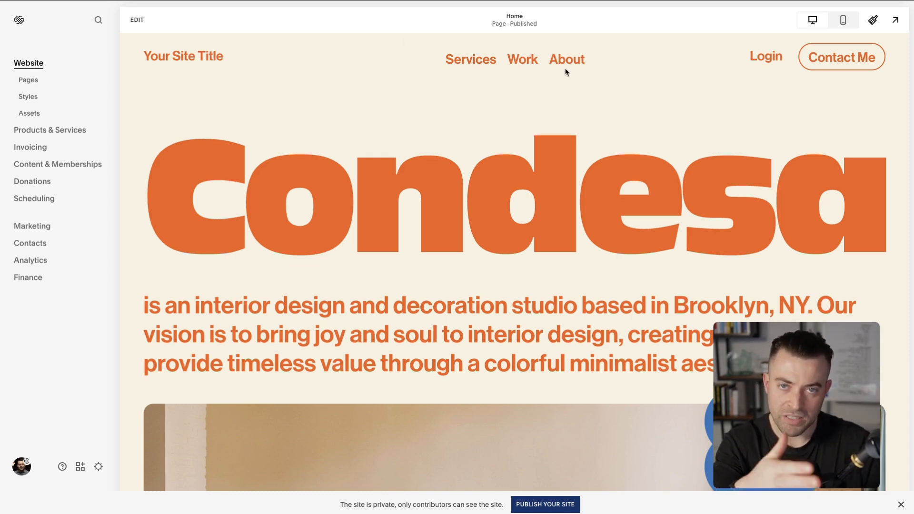
mouse_move(128, 86)
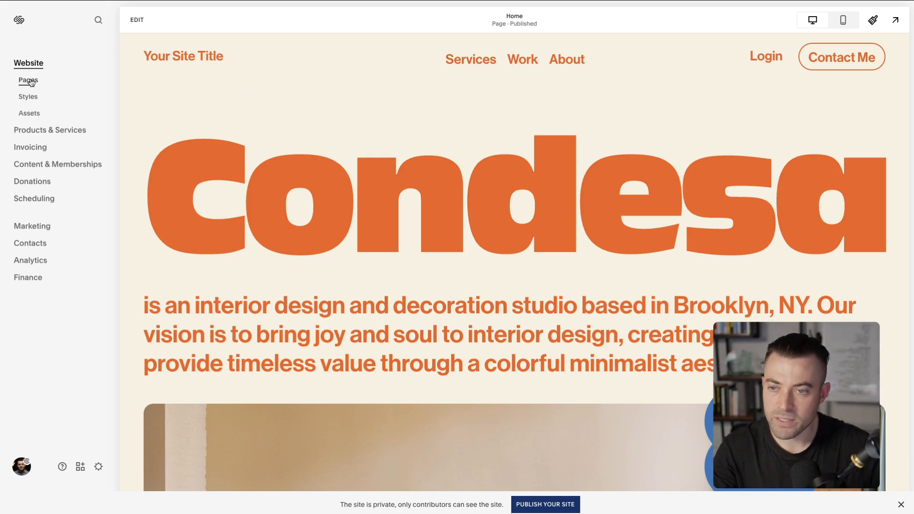
- Show the site's Pages list from the Website sidebar
left_click(28, 81)
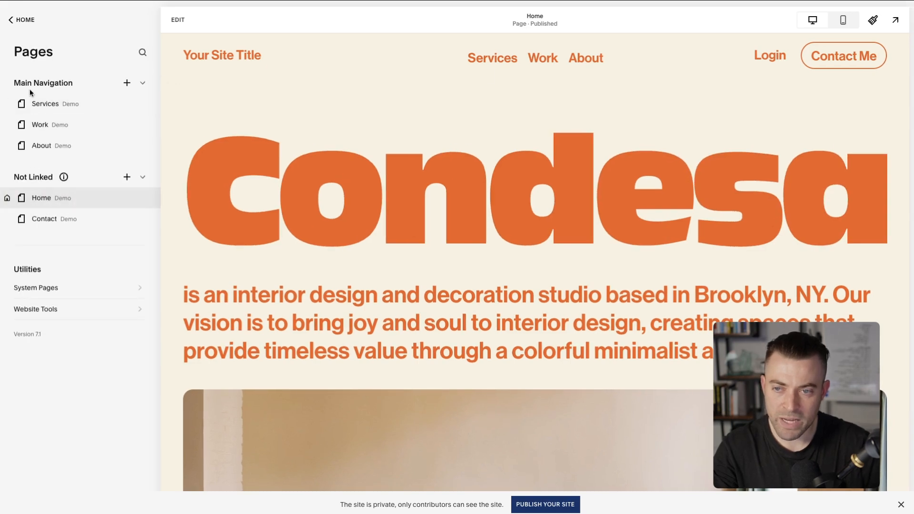
mouse_move(32, 187)
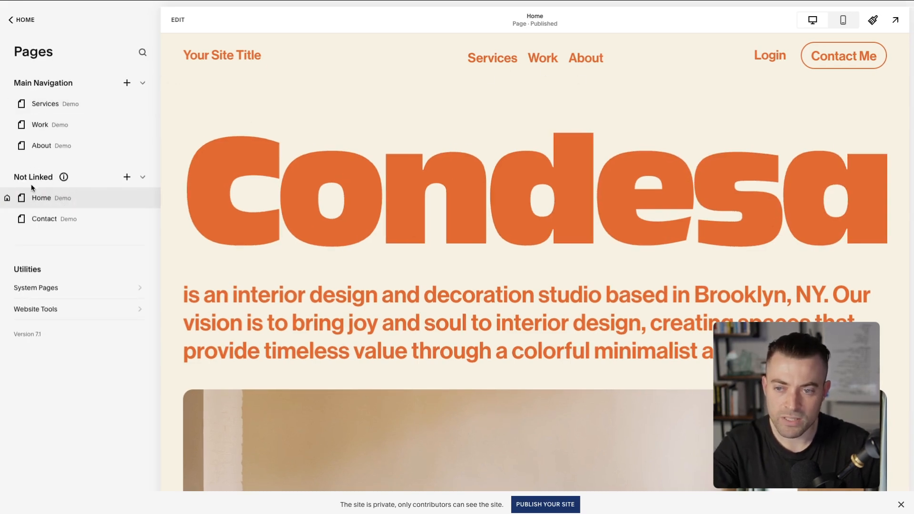
mouse_move(94, 225)
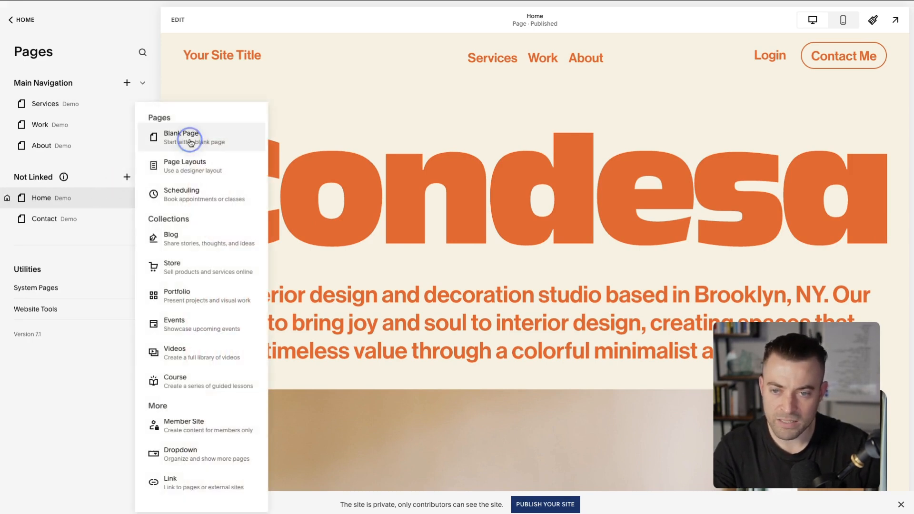
- Add a Blank Page named New Page under Not Linked
left_click(181, 137)
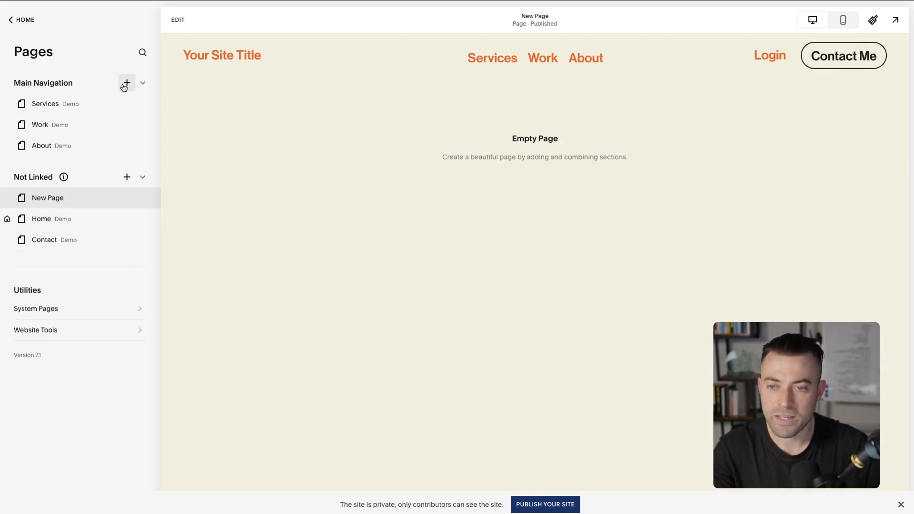
- Add another blank New Page under Main Navigation
left_click(127, 83)
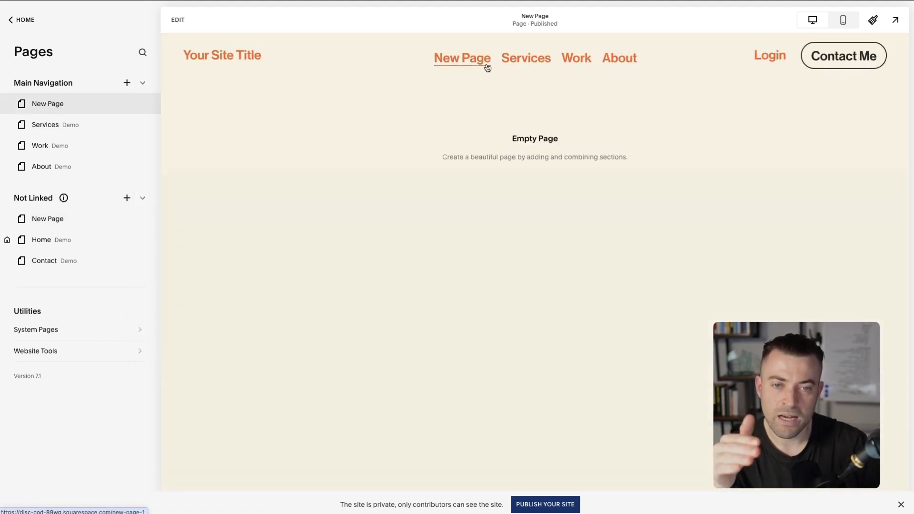
mouse_move(457, 78)
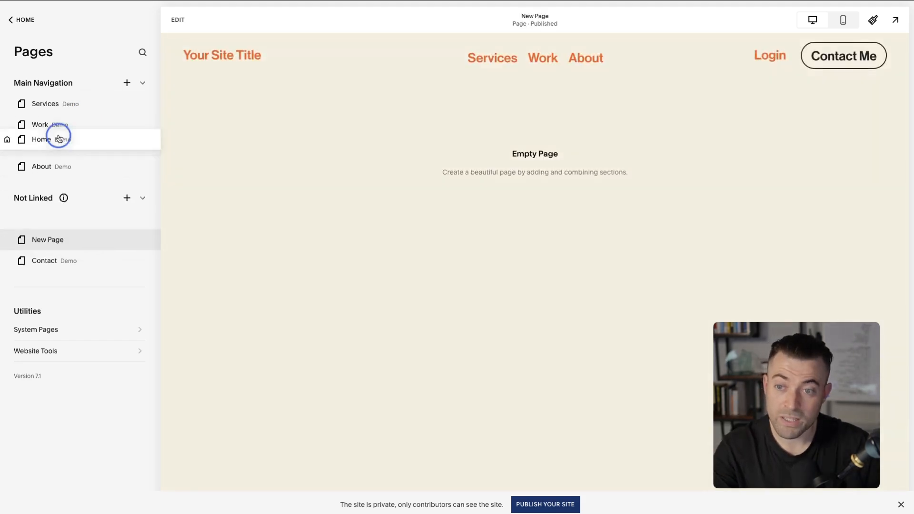
- Drag Home from Not Linked into Main Navigation, placing it right after Services
left_click_drag(41, 139, 41, 104)
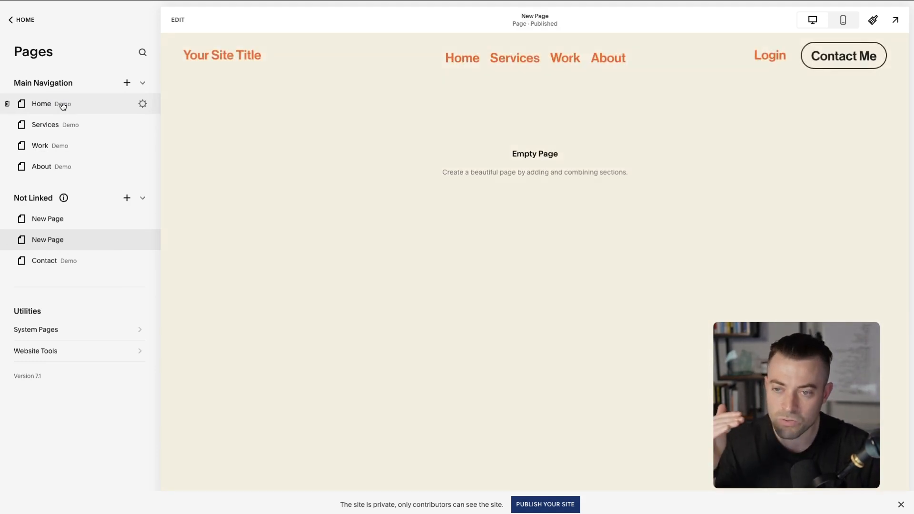
left_click_drag(41, 104, 41, 138)
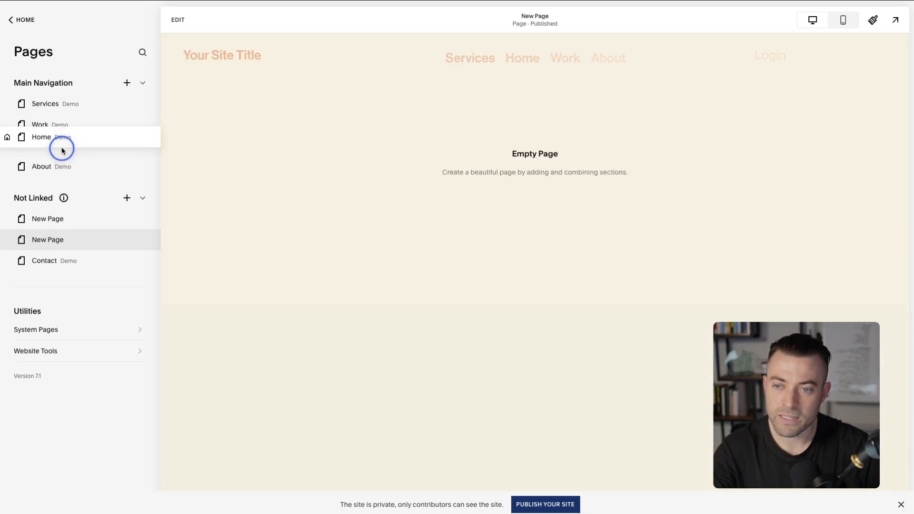